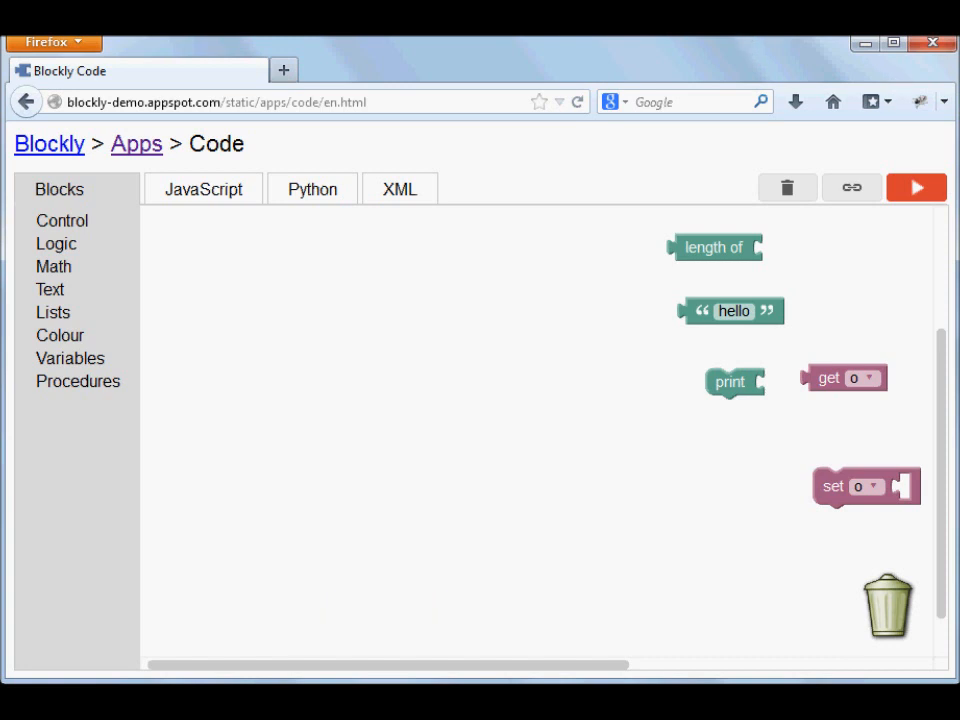
Step: Delete all the old scattered blocks from the workspace with the trash-can button
{"action": "left_click", "coordinate": [787, 188]}
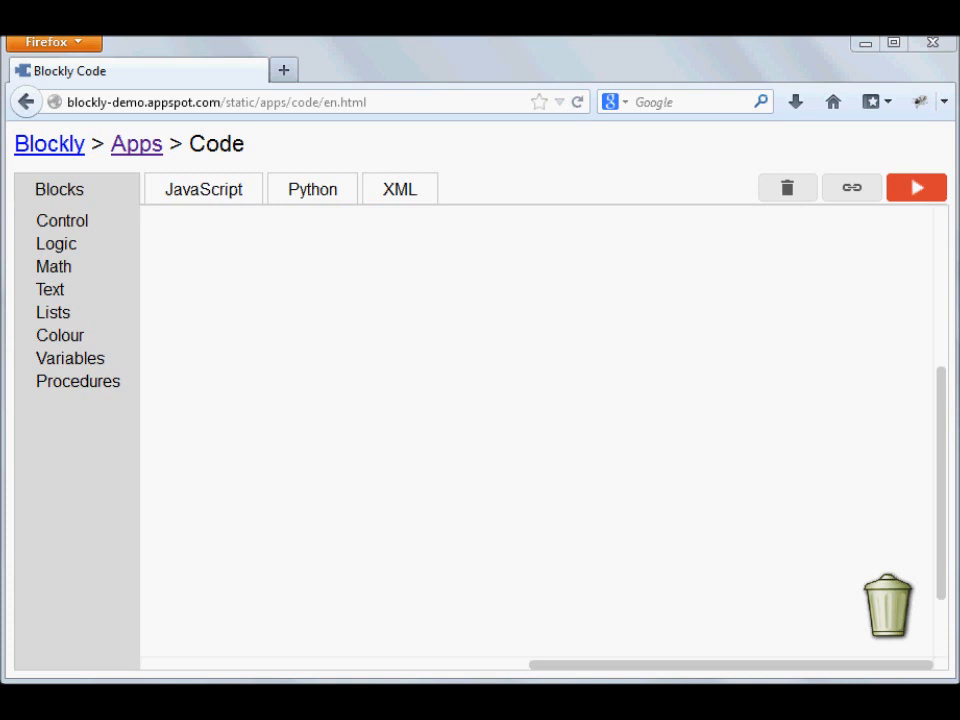
{"action": "mouse_move", "coordinate": [95, 368]}
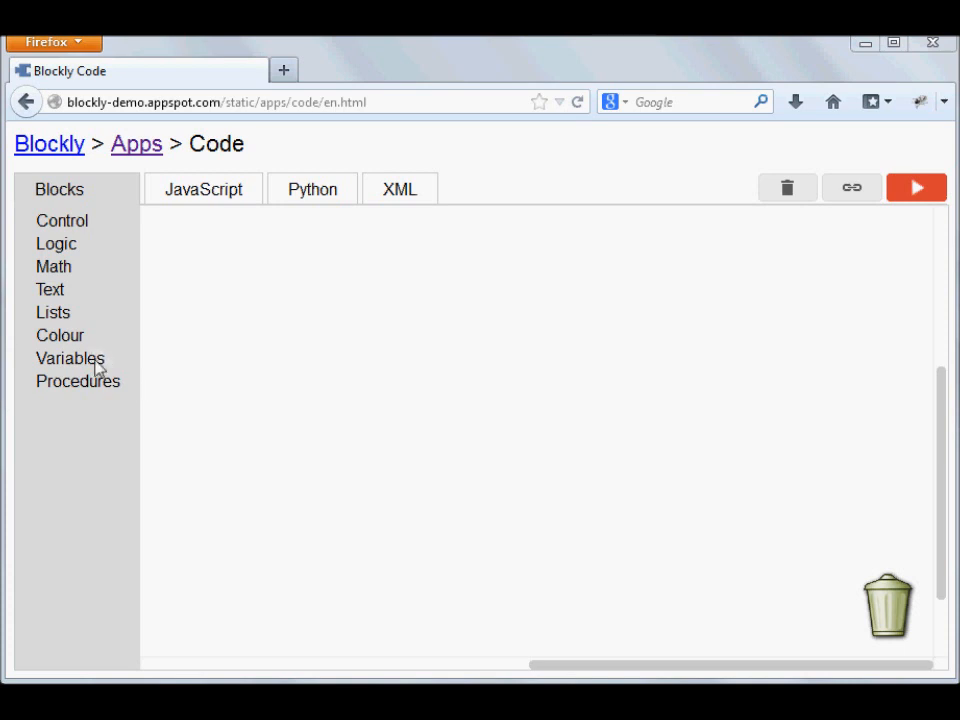
Step: Add a 'set item' variable block and rename its variable to str
{"action": "left_click", "coordinate": [70, 358]}
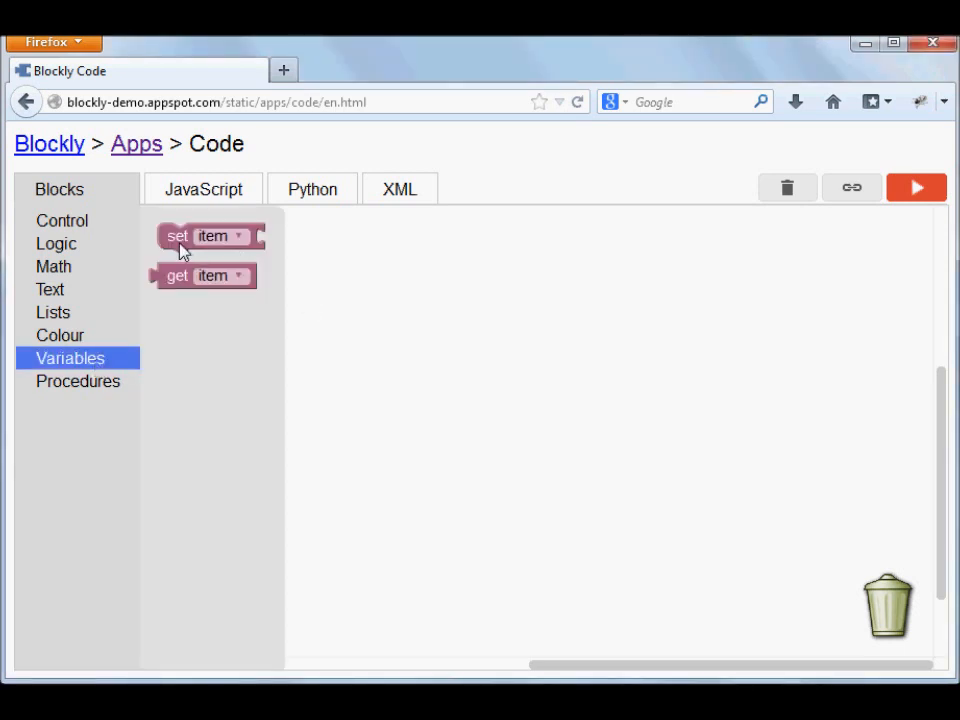
{"action": "left_click_drag", "start_coordinate": [200, 235], "coordinate": [520, 355]}
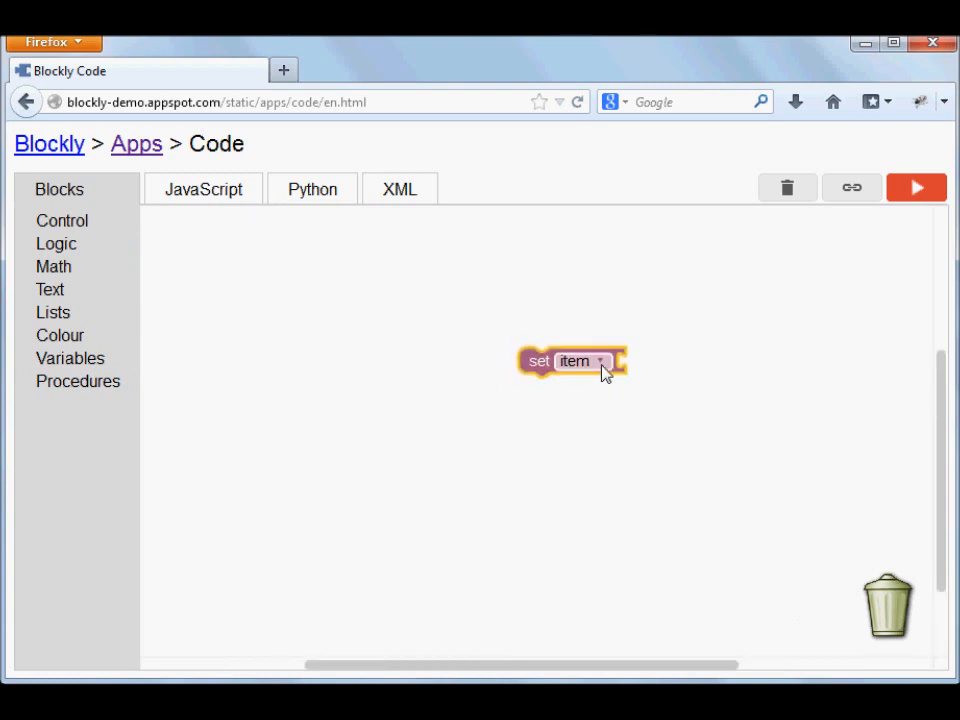
{"action": "left_click", "coordinate": [599, 361]}
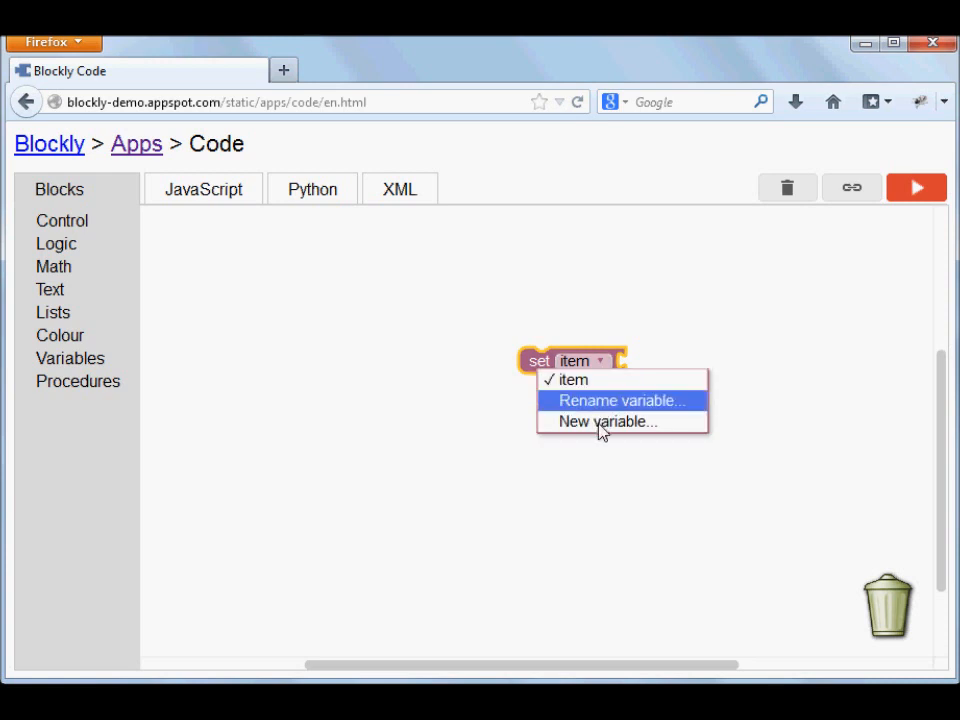
{"action": "mouse_move", "coordinate": [607, 421]}
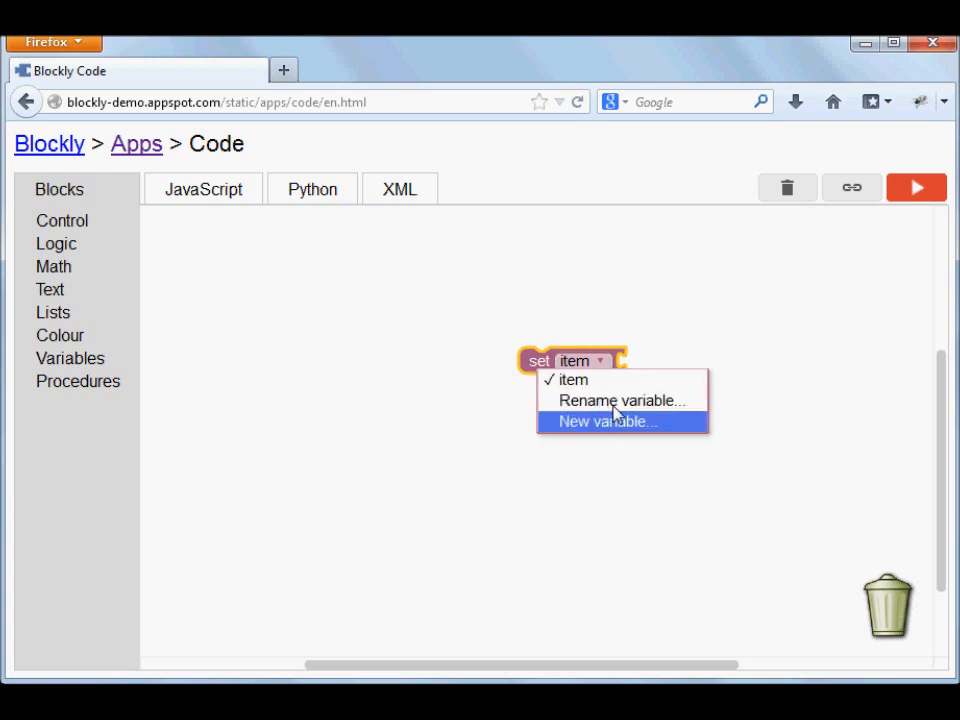
{"action": "left_click", "coordinate": [620, 400]}
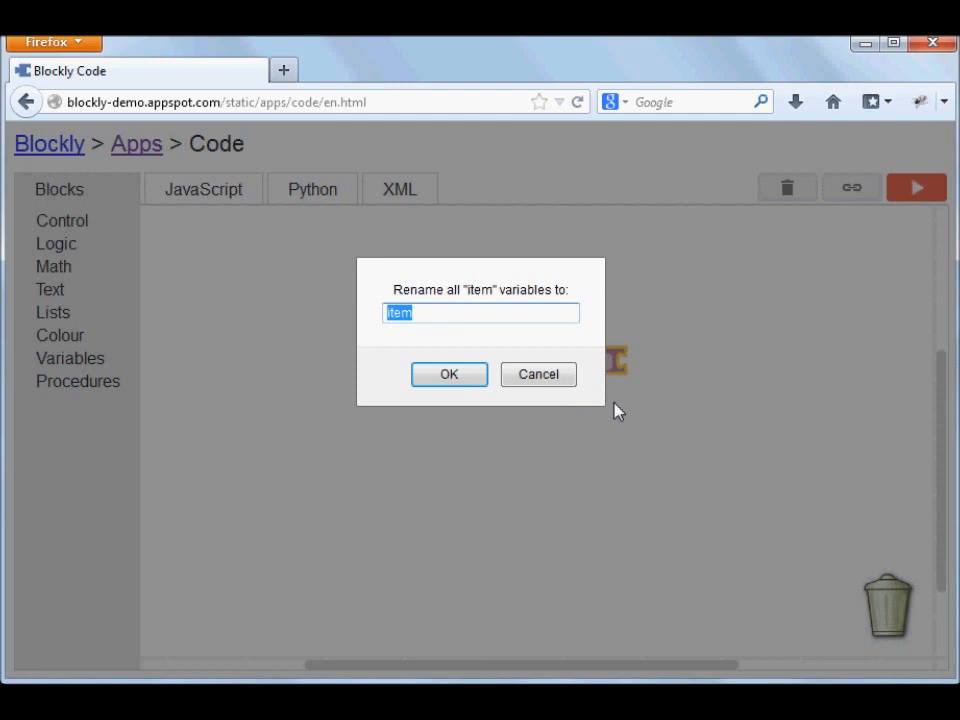
{"action": "type", "text": "str"}
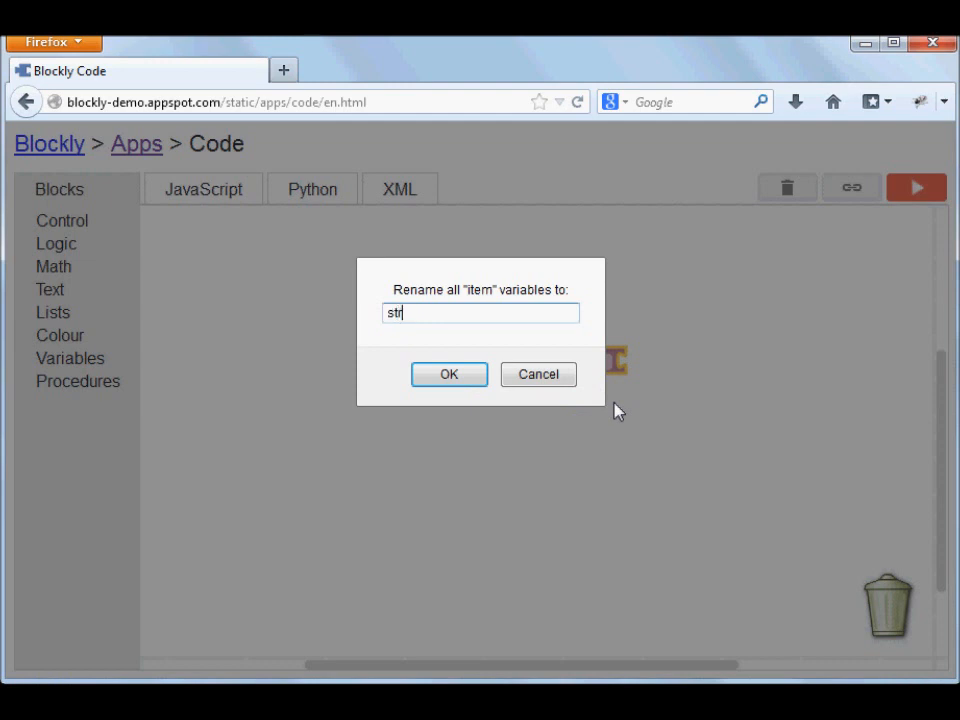
{"action": "left_click", "coordinate": [449, 374]}
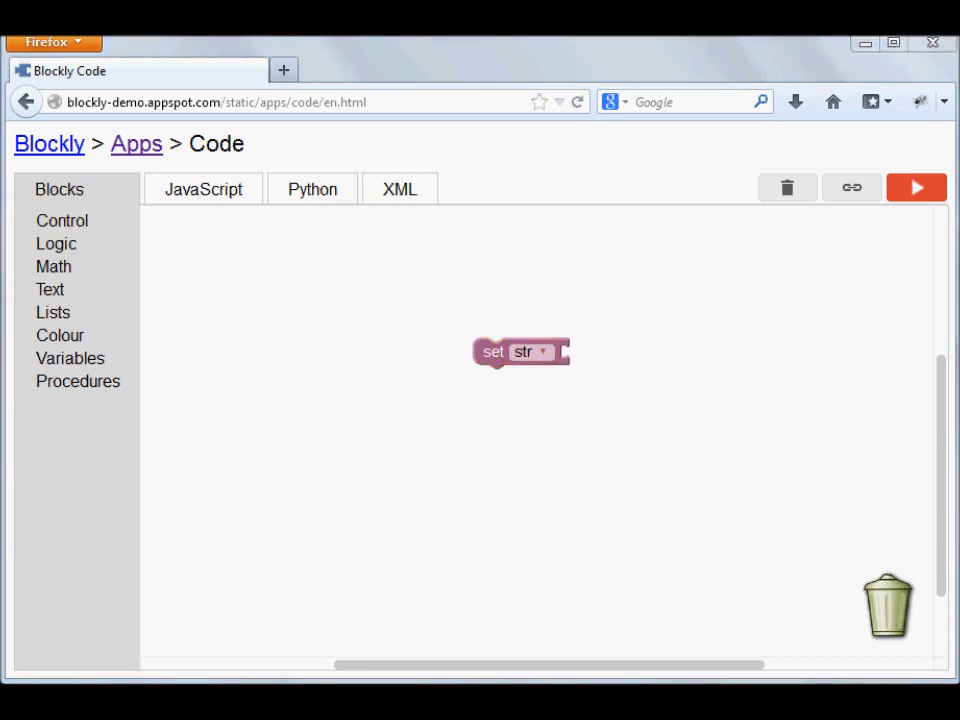
{"action": "mouse_move", "coordinate": [164, 340]}
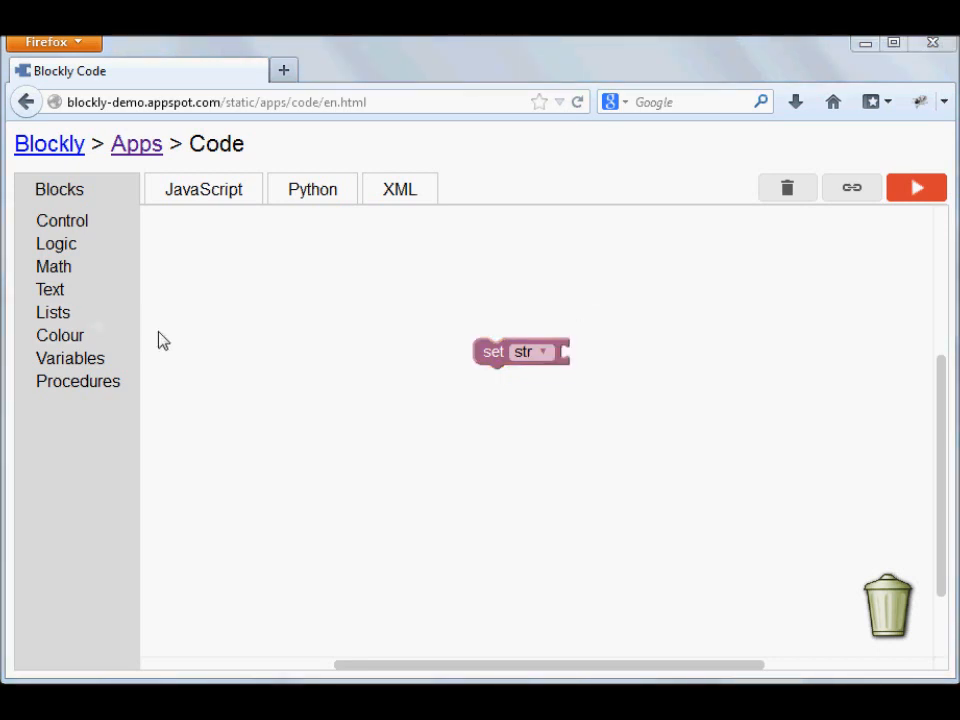
{"action": "mouse_move", "coordinate": [62, 336]}
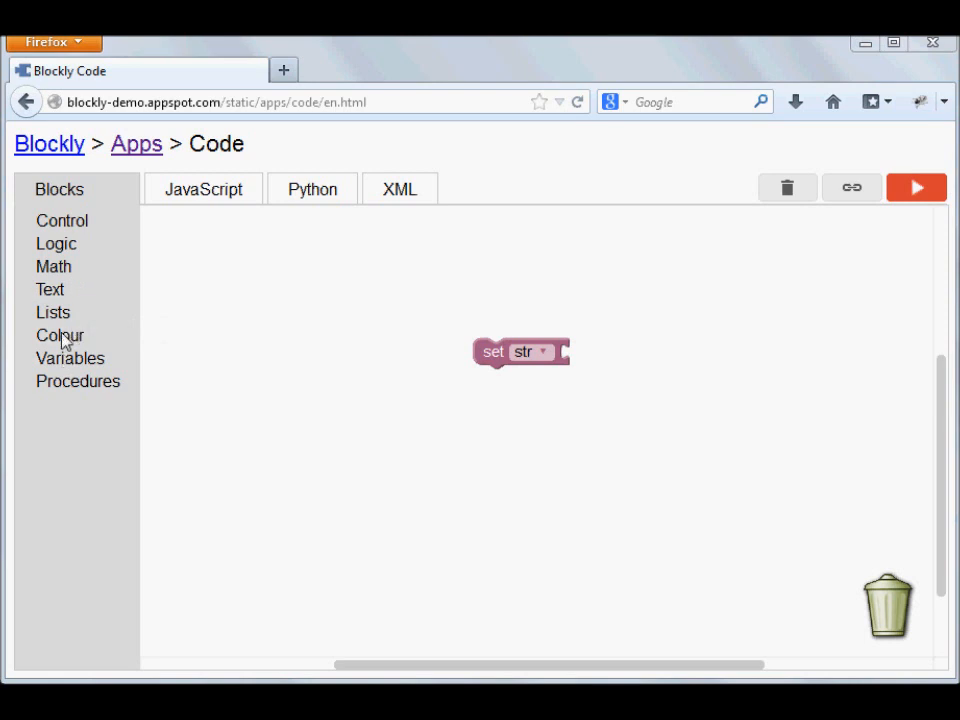
Step: Place an empty text block below the assignment and enter bigknol.com into it
{"action": "left_click", "coordinate": [49, 289]}
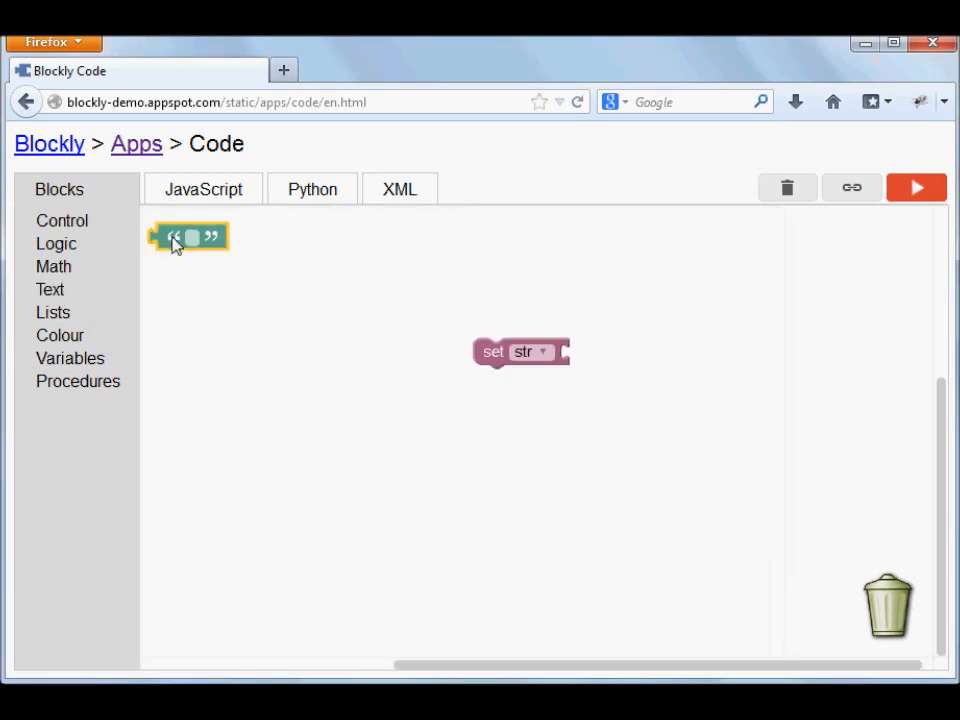
{"action": "left_click_drag", "start_coordinate": [190, 237], "coordinate": [718, 373]}
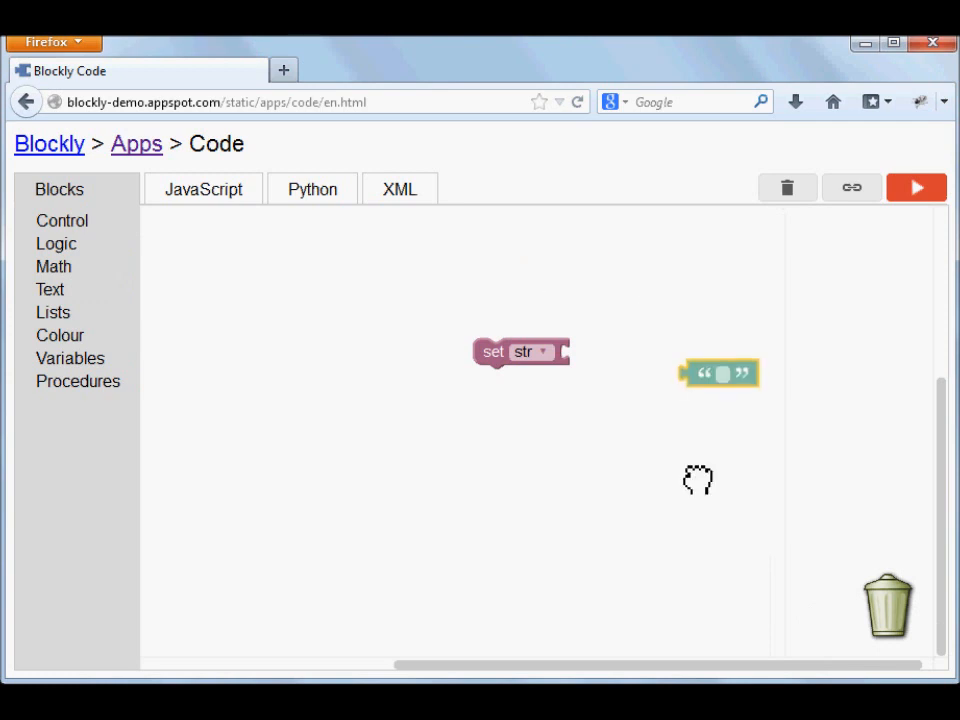
{"action": "left_click_drag", "start_coordinate": [718, 373], "coordinate": [595, 471]}
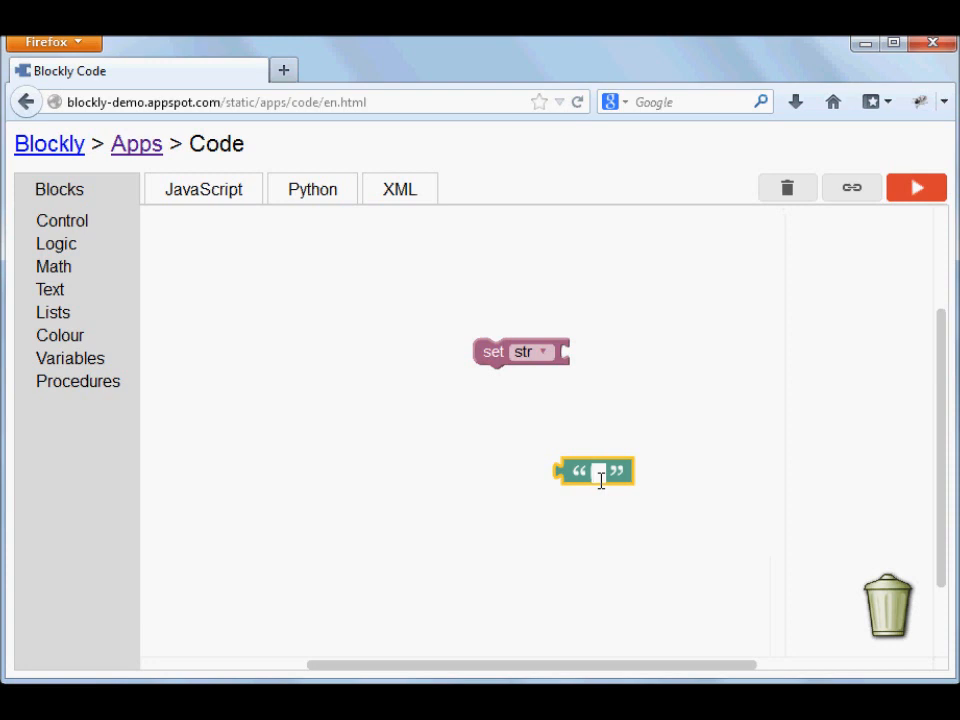
{"action": "type", "text": "bifkni"}
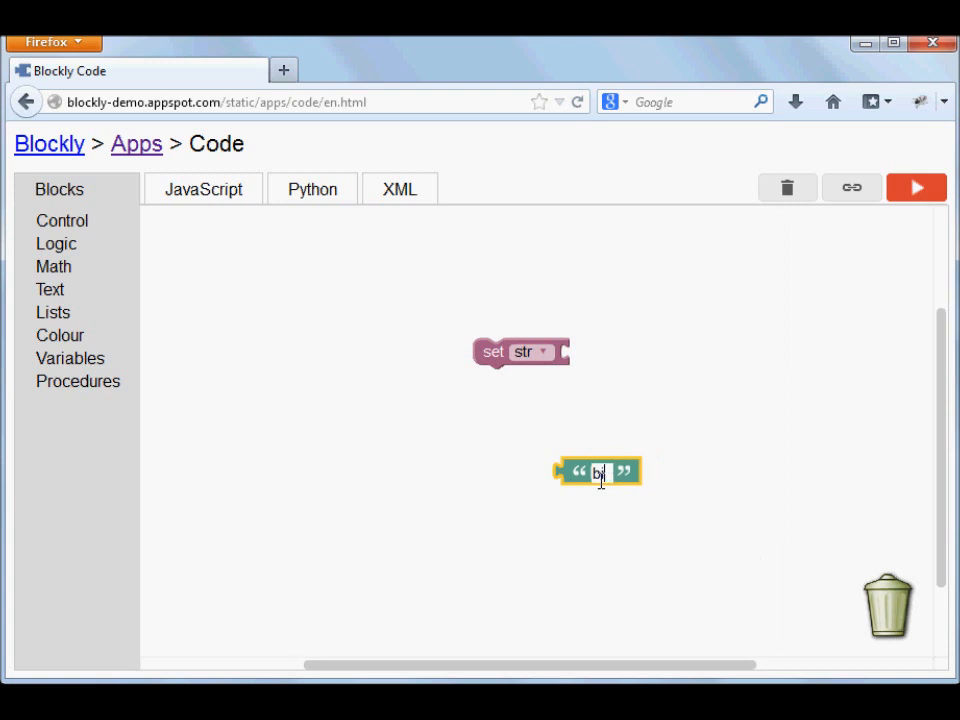
{"action": "type", "text": "jgknol"}
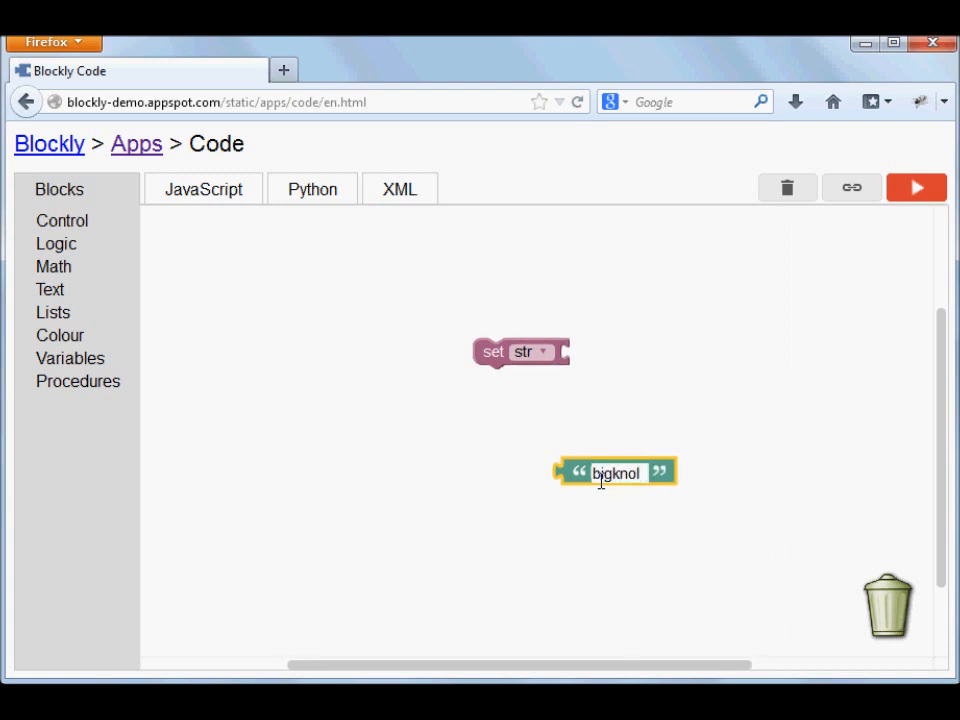
{"action": "type", "text": "bigknol.com"}
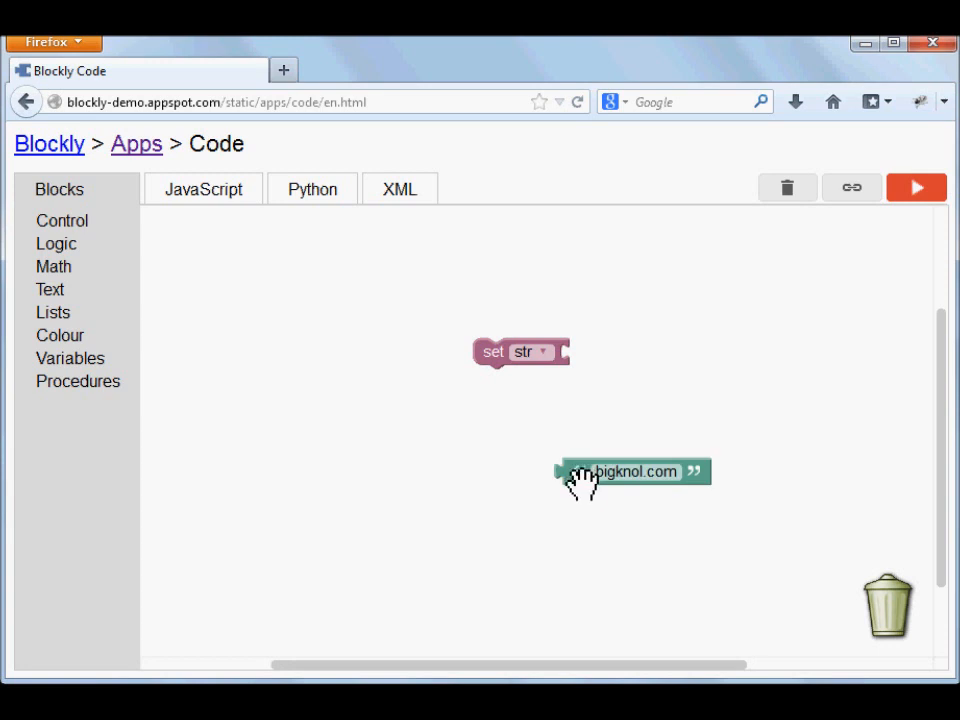
{"action": "mouse_move", "coordinate": [582, 478]}
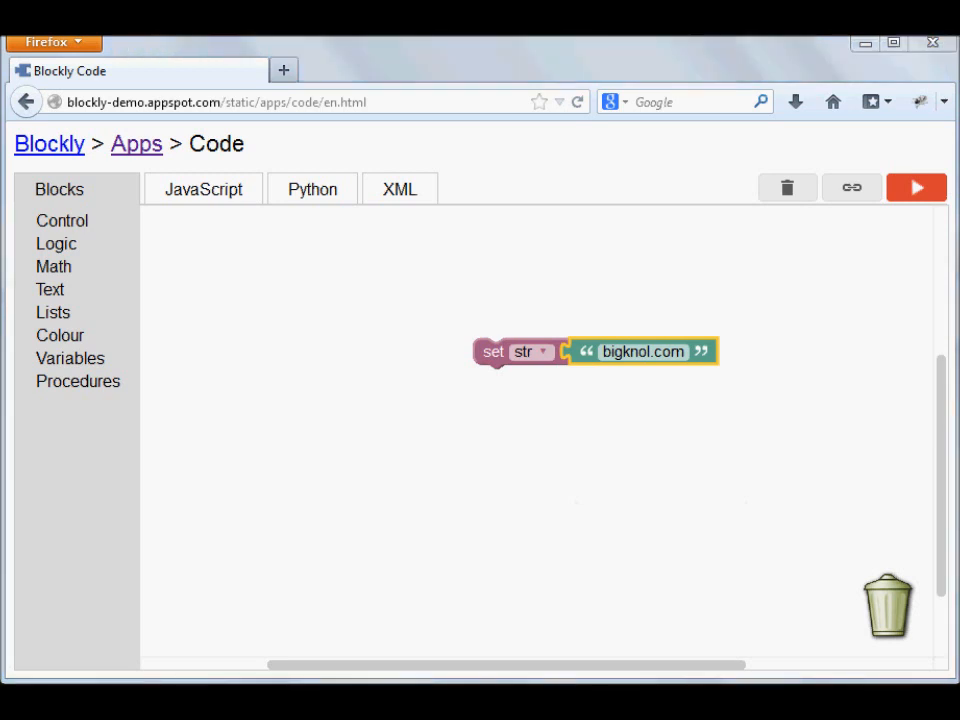
{"action": "mouse_move", "coordinate": [70, 290]}
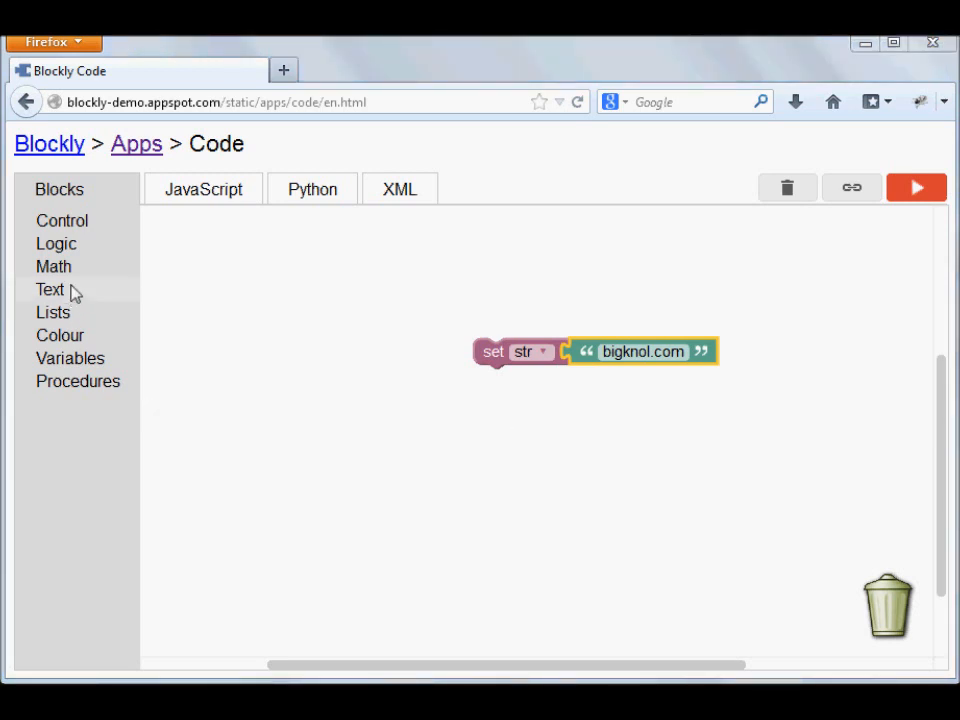
Step: Plug a 'length of' block into set str, with the bigknol.com text inside it
{"action": "left_click", "coordinate": [50, 289]}
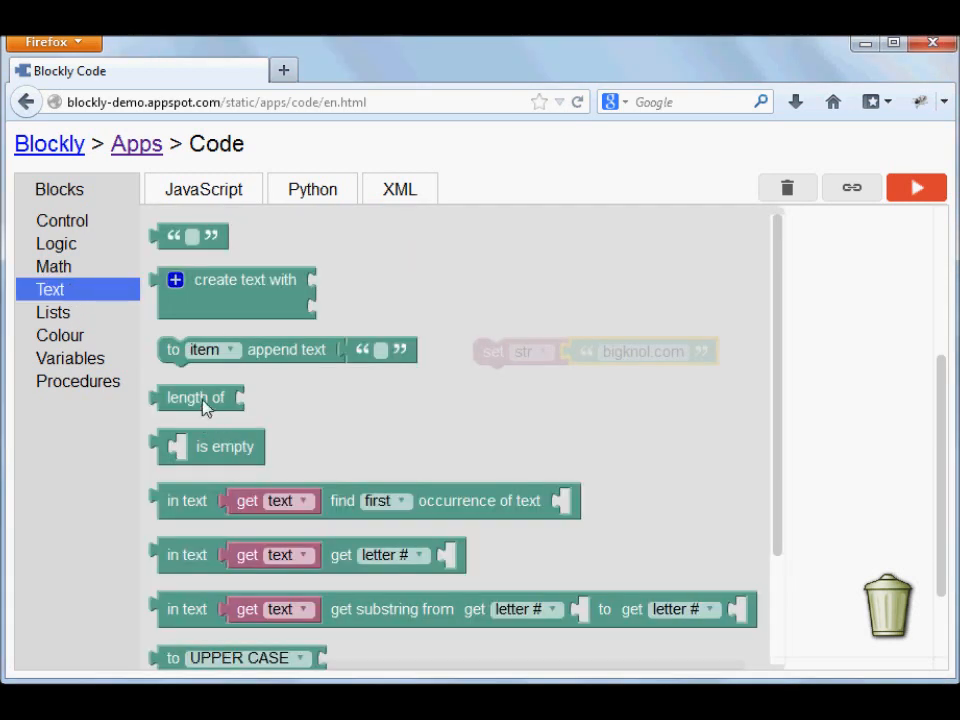
{"action": "left_click_drag", "start_coordinate": [195, 397], "coordinate": [397, 347]}
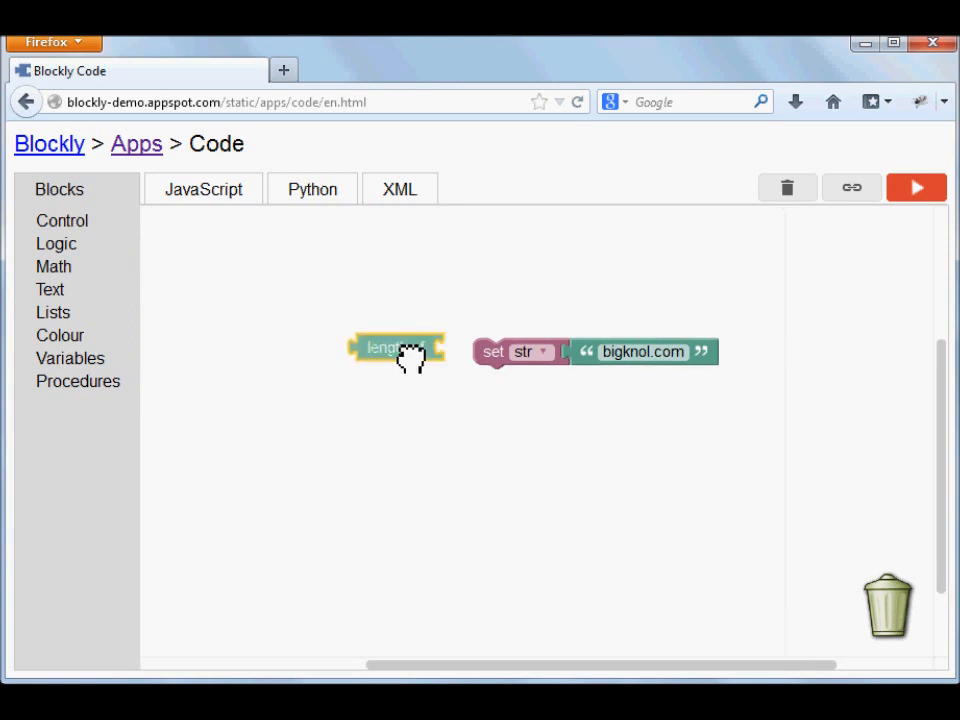
{"action": "left_click_drag", "start_coordinate": [397, 348], "coordinate": [480, 352]}
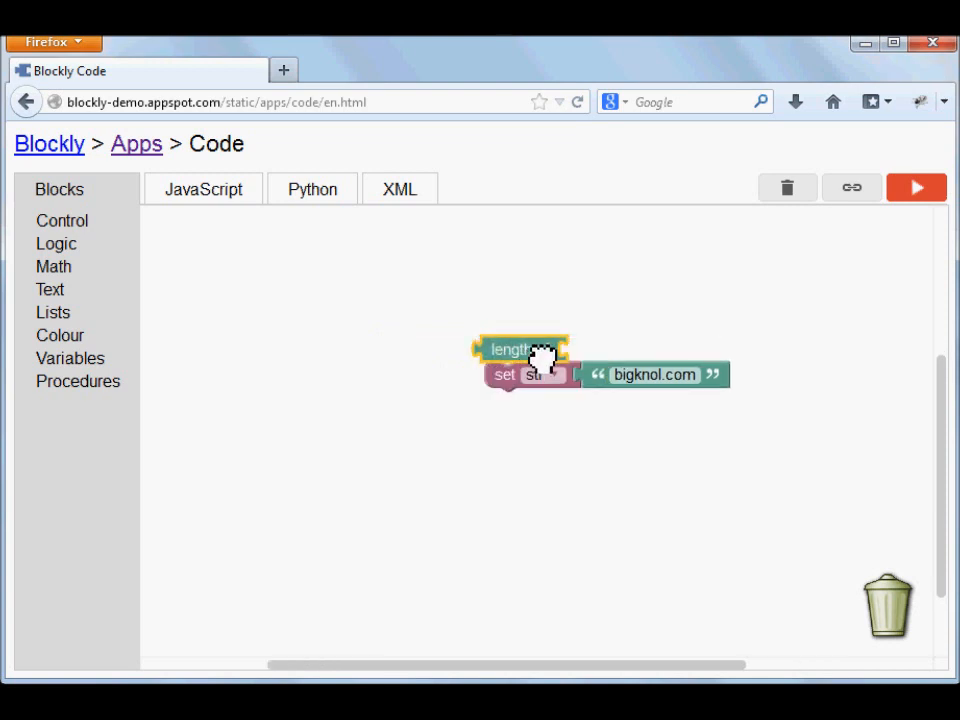
{"action": "left_click_drag", "start_coordinate": [520, 348], "coordinate": [705, 318]}
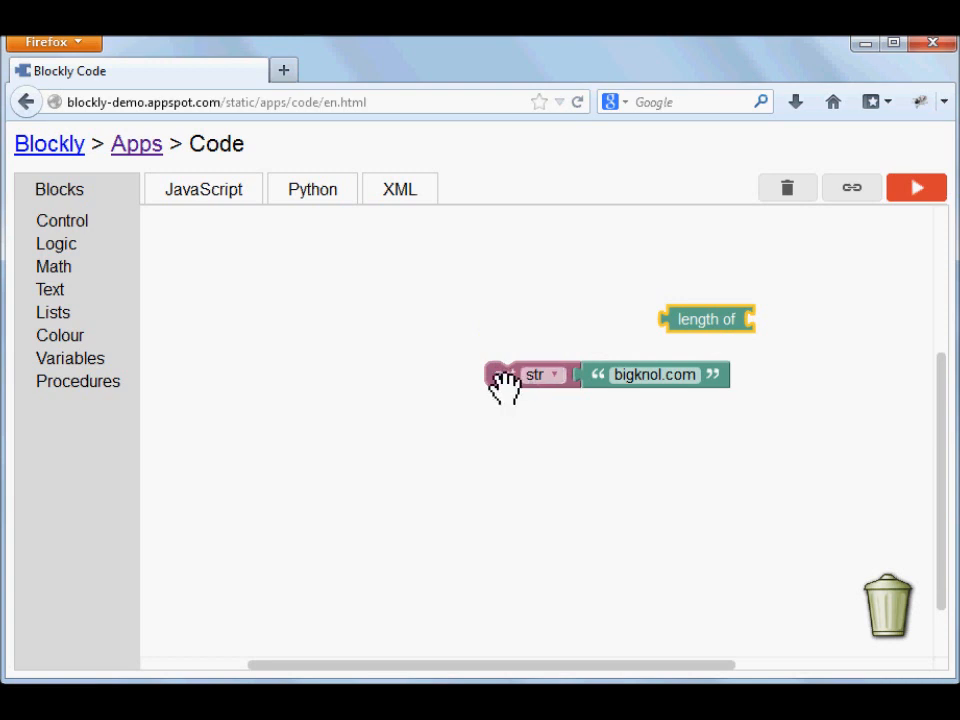
{"action": "left_click_drag", "start_coordinate": [515, 374], "coordinate": [430, 345]}
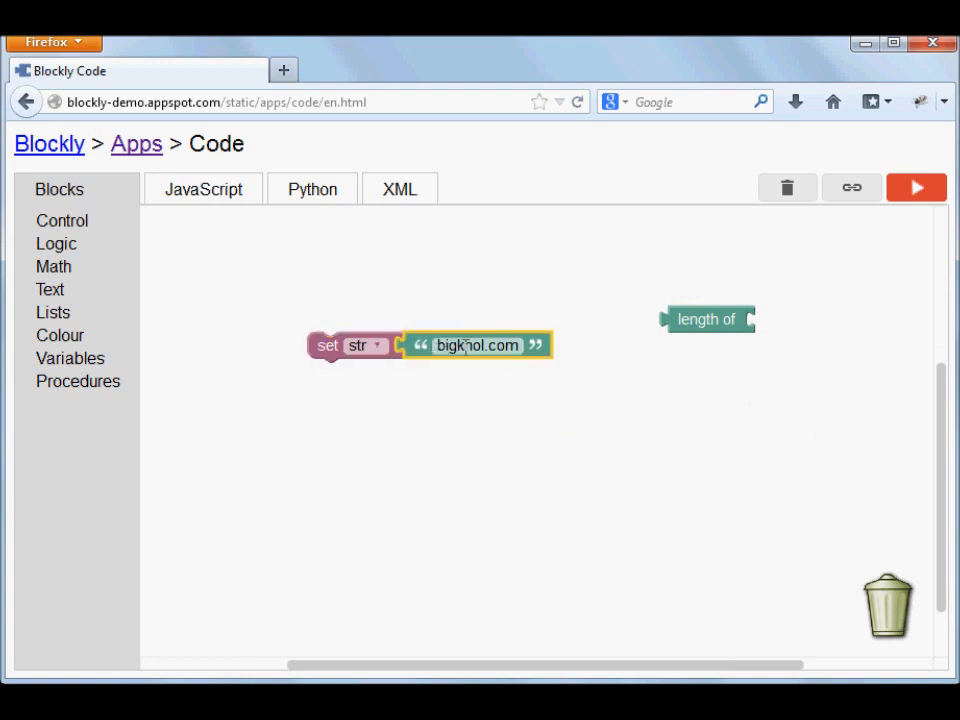
{"action": "left_click_drag", "start_coordinate": [477, 345], "coordinate": [590, 445]}
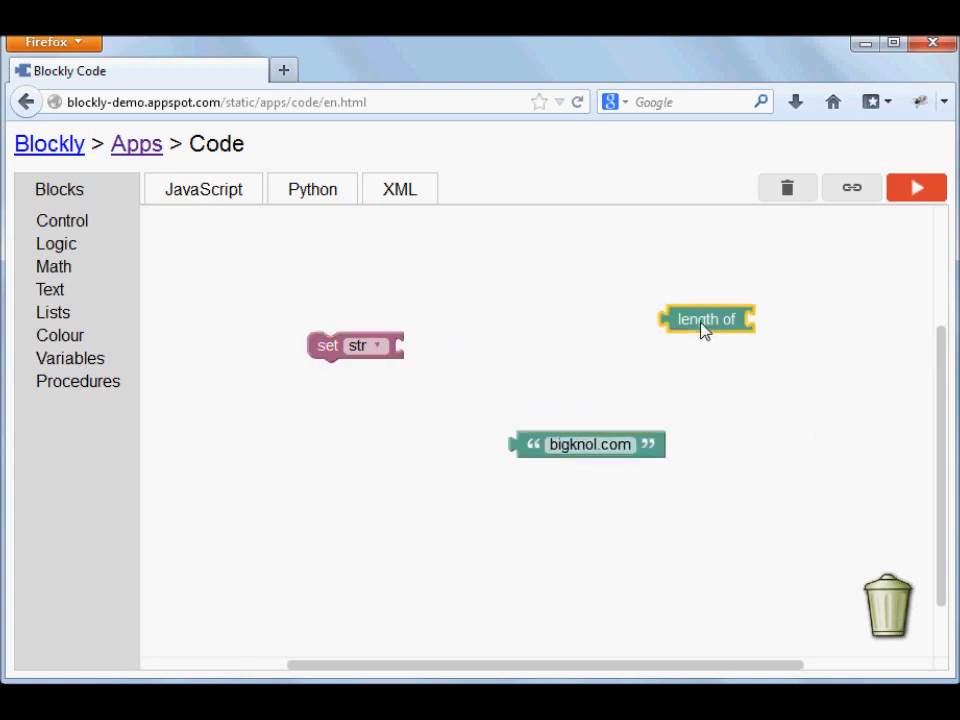
{"action": "left_click_drag", "start_coordinate": [707, 318], "coordinate": [440, 347]}
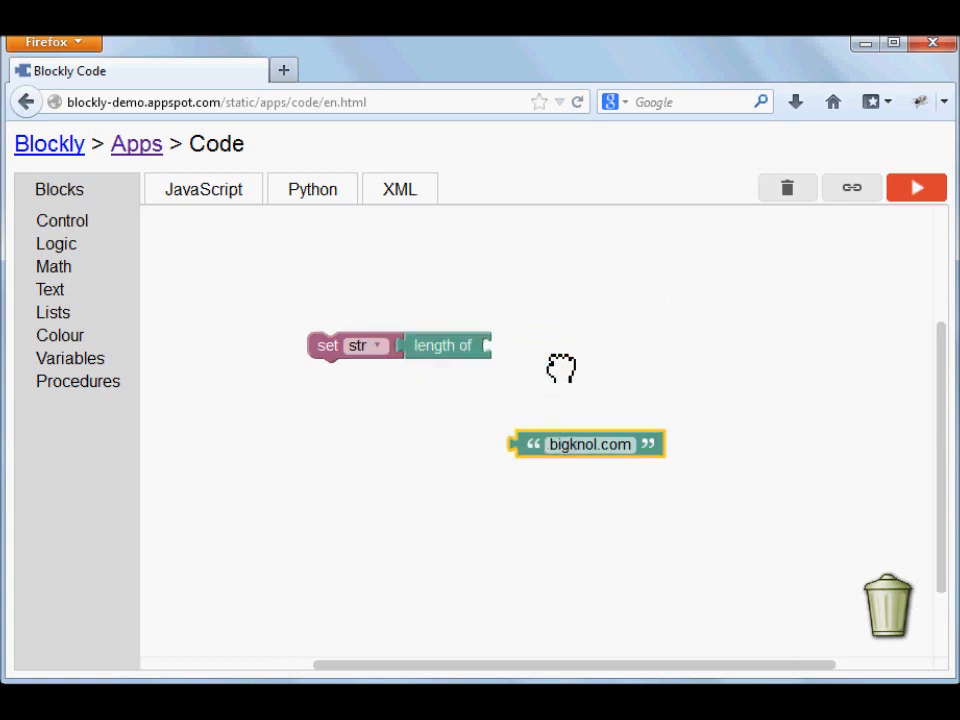
{"action": "left_click_drag", "start_coordinate": [588, 444], "coordinate": [555, 346]}
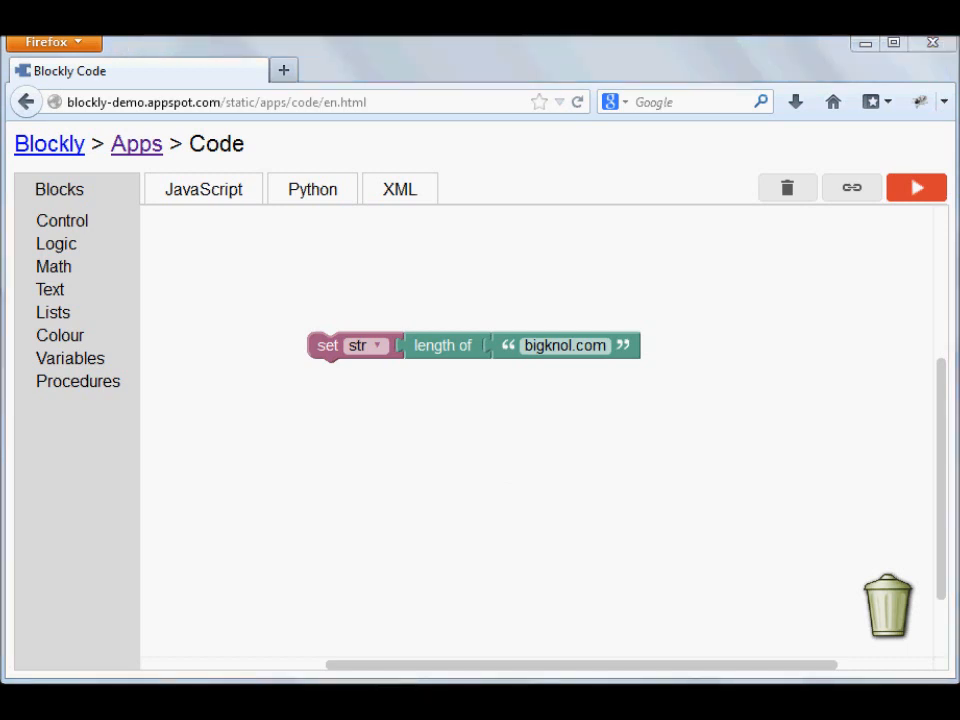
{"action": "mouse_move", "coordinate": [408, 428]}
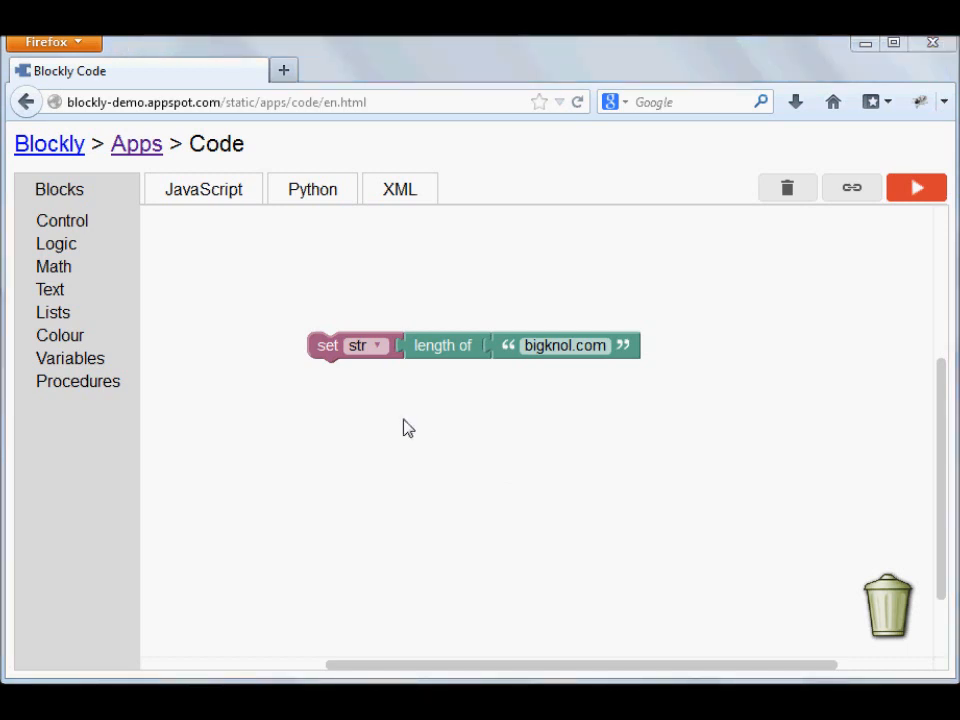
{"action": "mouse_move", "coordinate": [143, 365]}
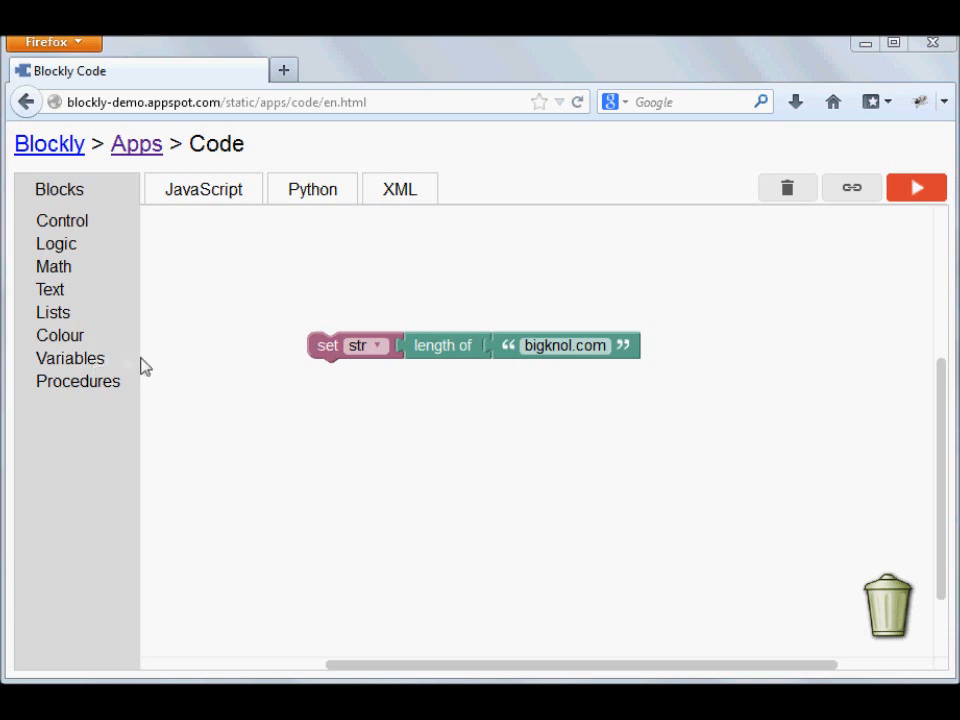
{"action": "mouse_move", "coordinate": [100, 363]}
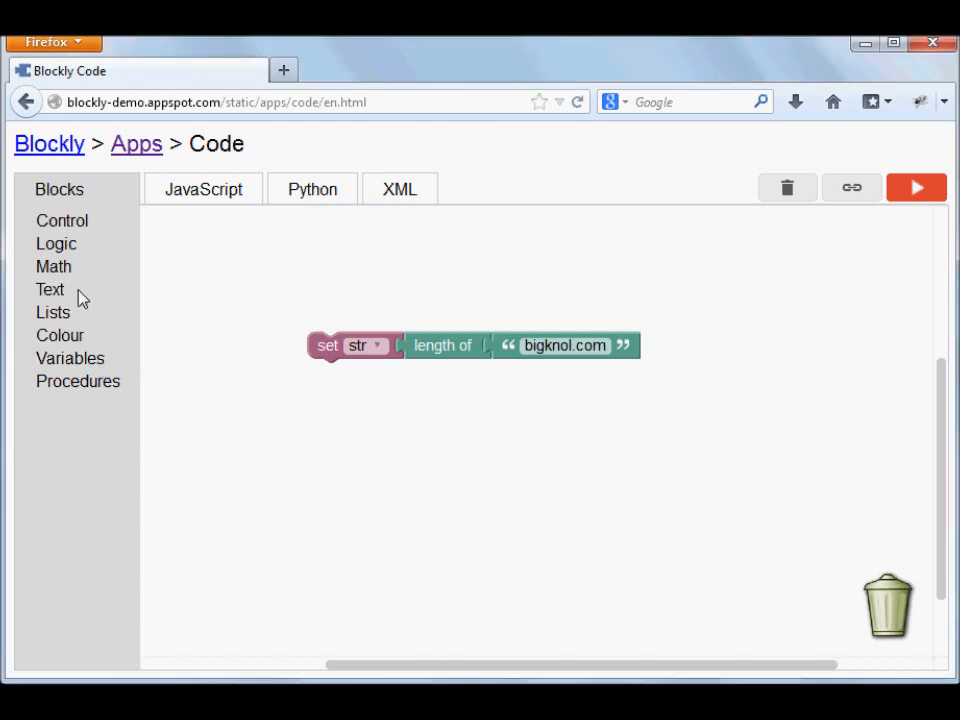
Step: Attach a print block from the Text category beneath the set str statement
{"action": "left_click", "coordinate": [50, 289]}
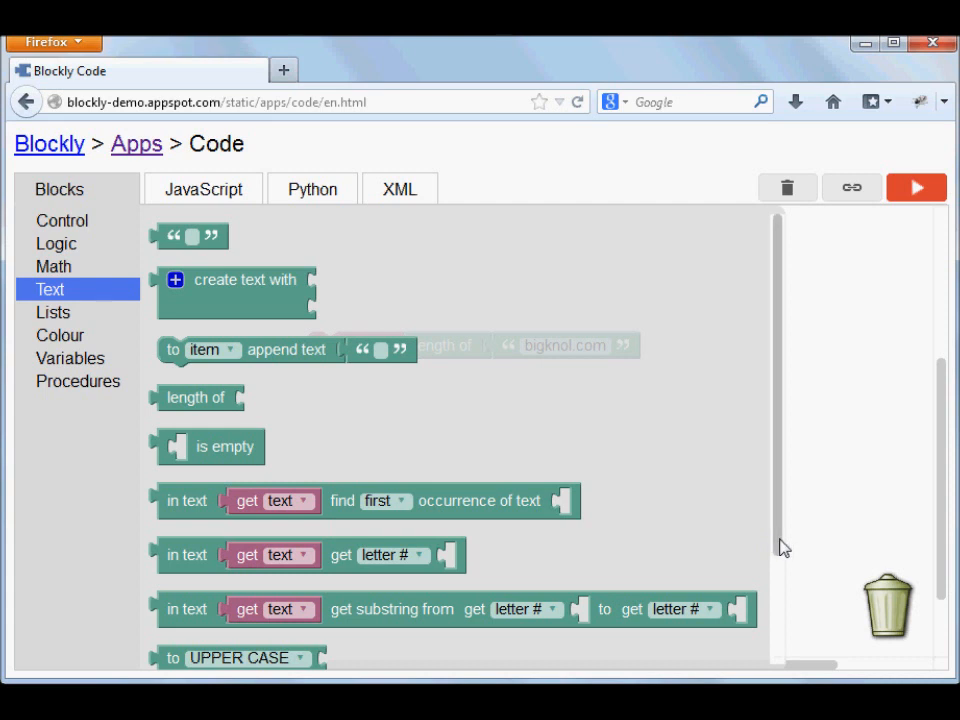
{"action": "scroll", "scroll_direction": "down", "scroll_amount": 3}
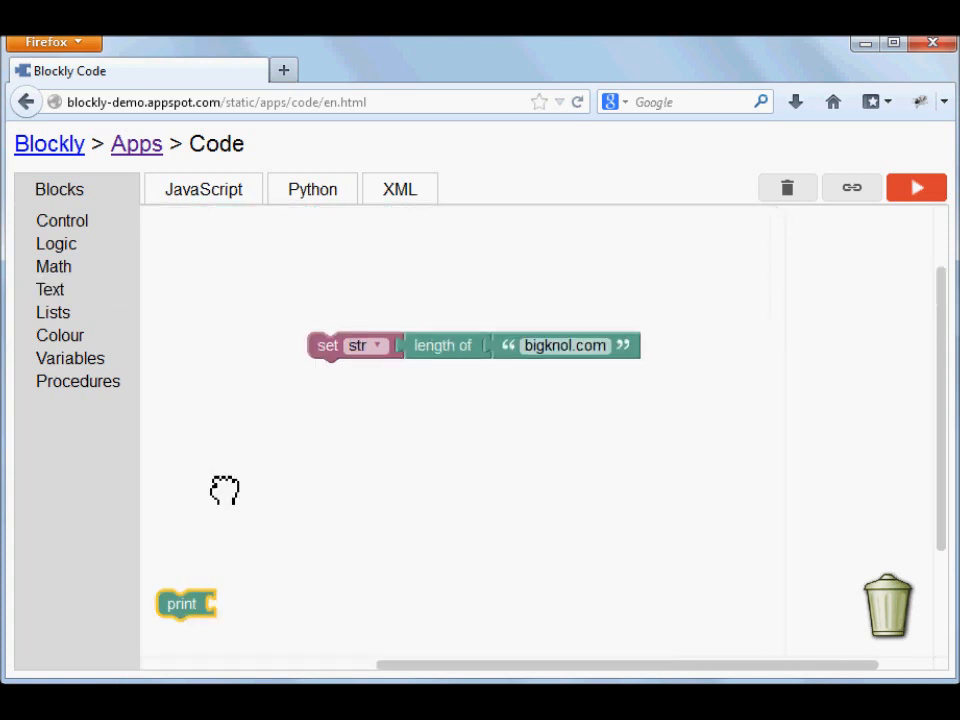
{"action": "left_click_drag", "start_coordinate": [185, 603], "coordinate": [318, 395]}
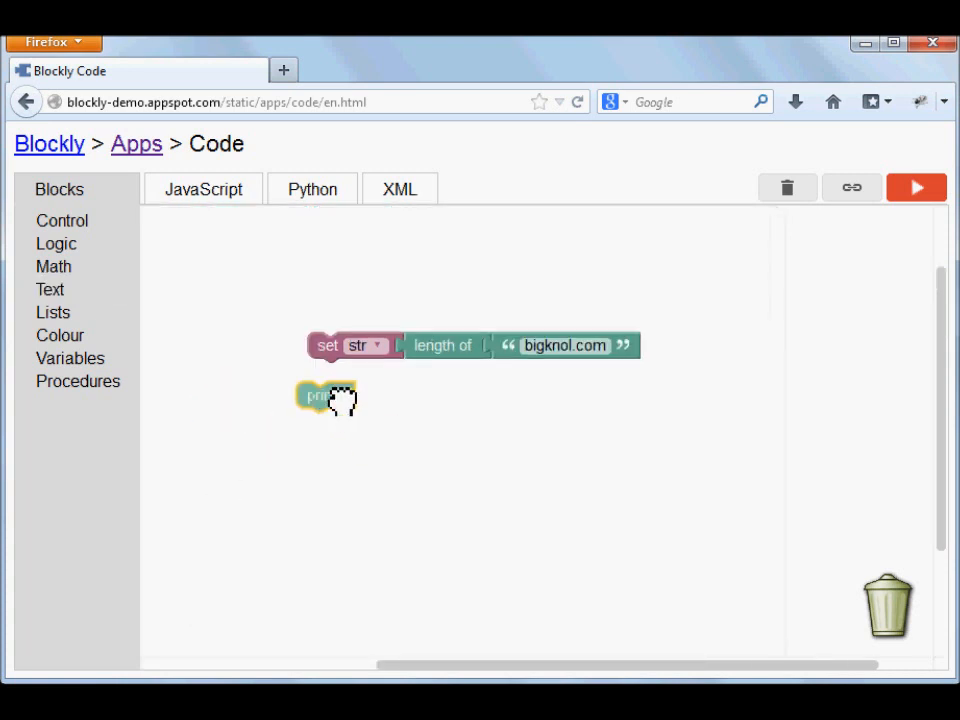
{"action": "left_click_drag", "start_coordinate": [318, 395], "coordinate": [325, 377]}
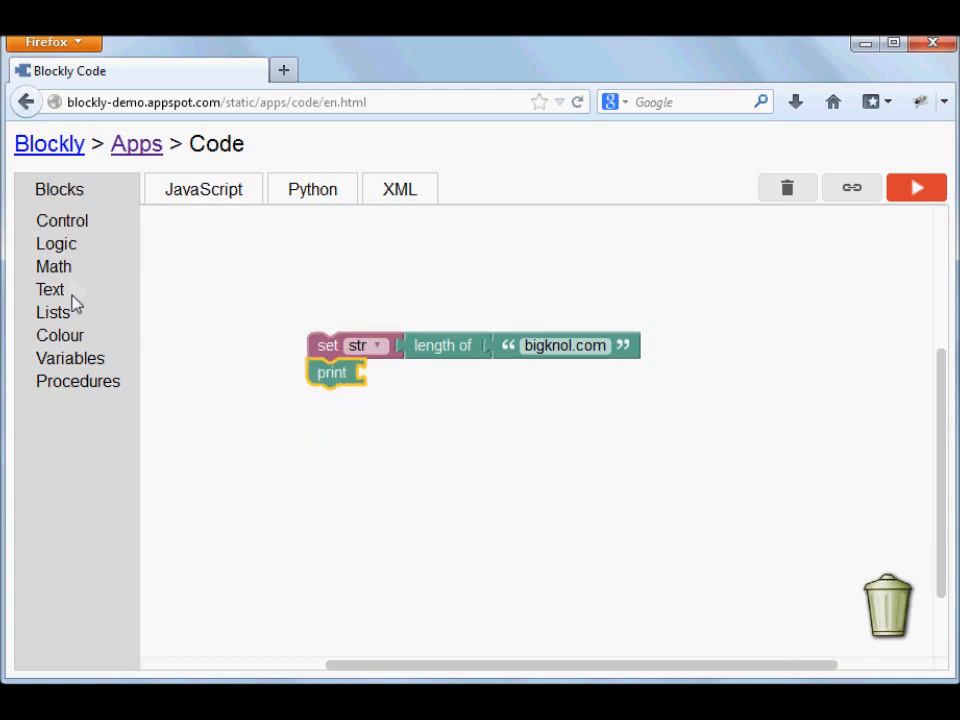
{"action": "mouse_move", "coordinate": [105, 428]}
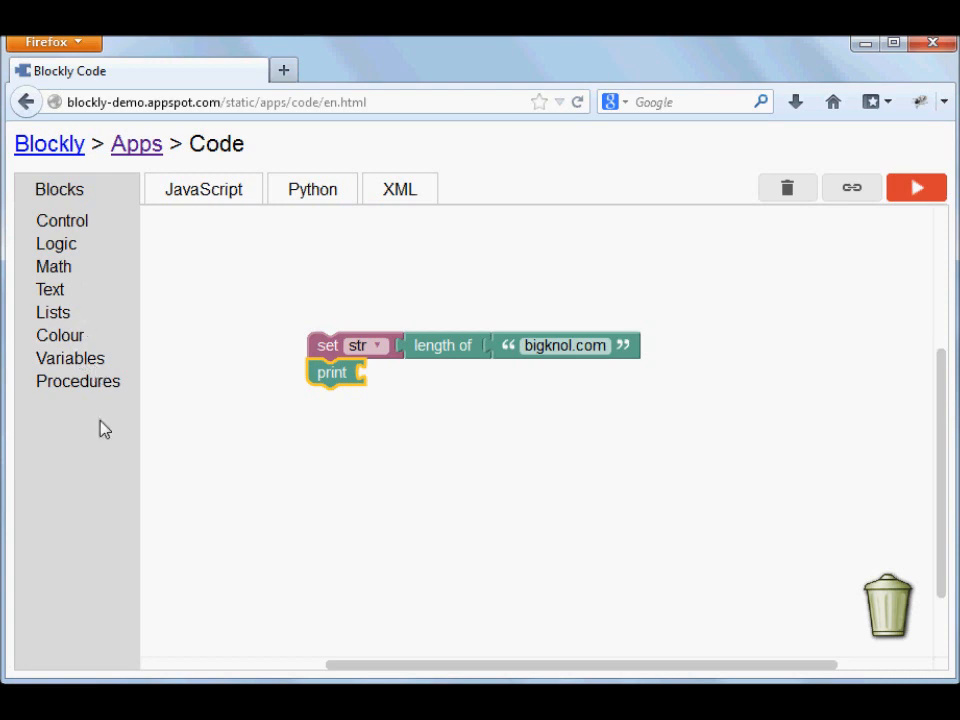
Step: Plug a get variable block into the print statement
{"action": "left_click", "coordinate": [70, 358]}
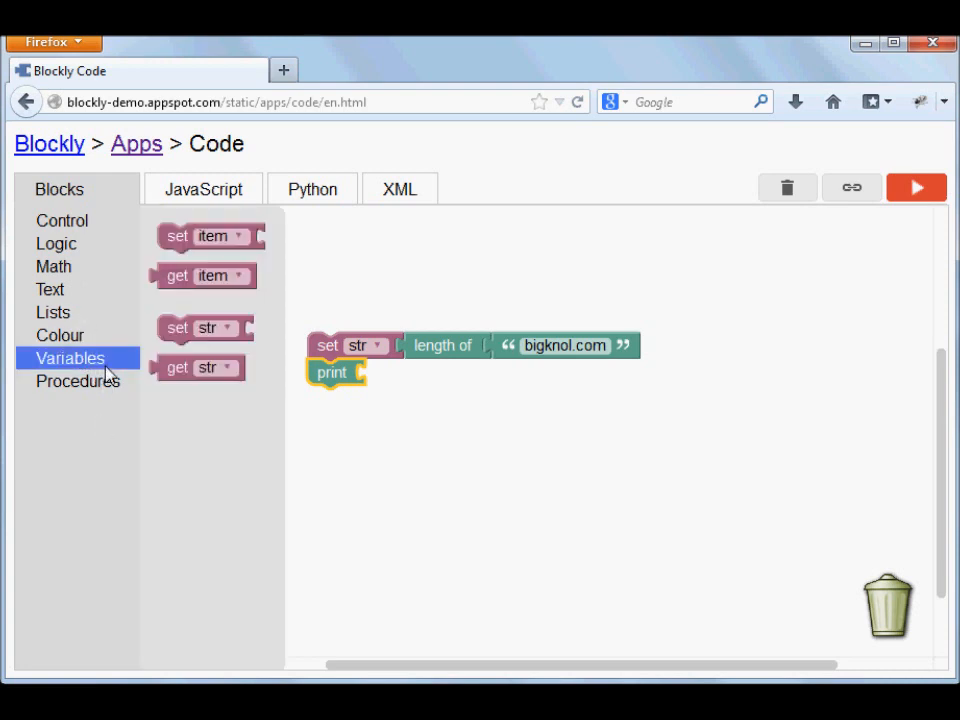
{"action": "left_click_drag", "start_coordinate": [200, 275], "coordinate": [263, 263]}
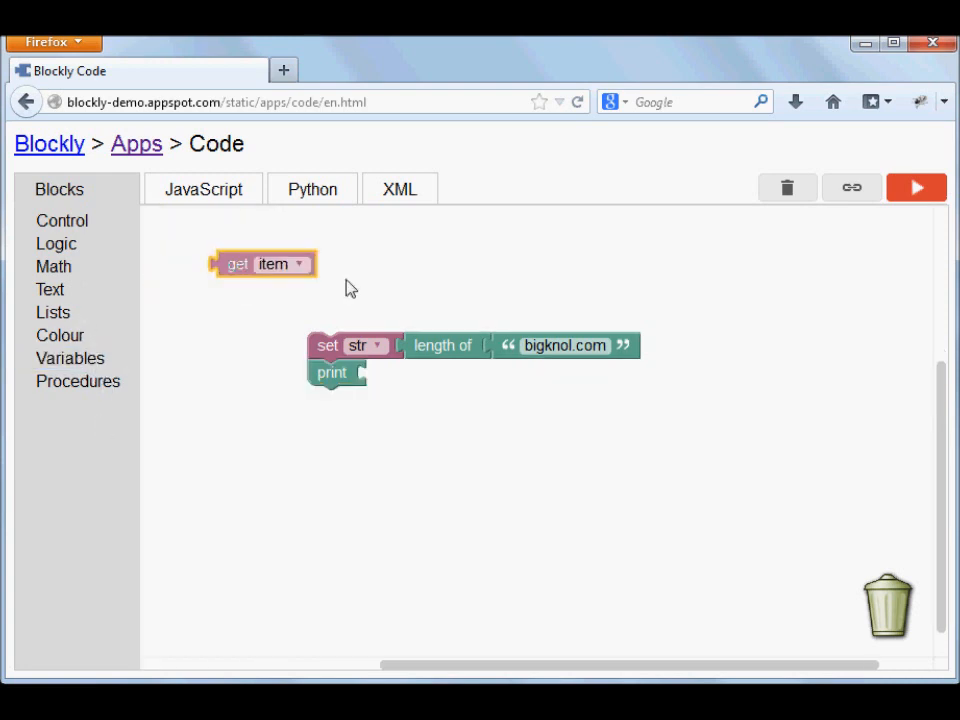
{"action": "left_click_drag", "start_coordinate": [263, 263], "coordinate": [440, 382]}
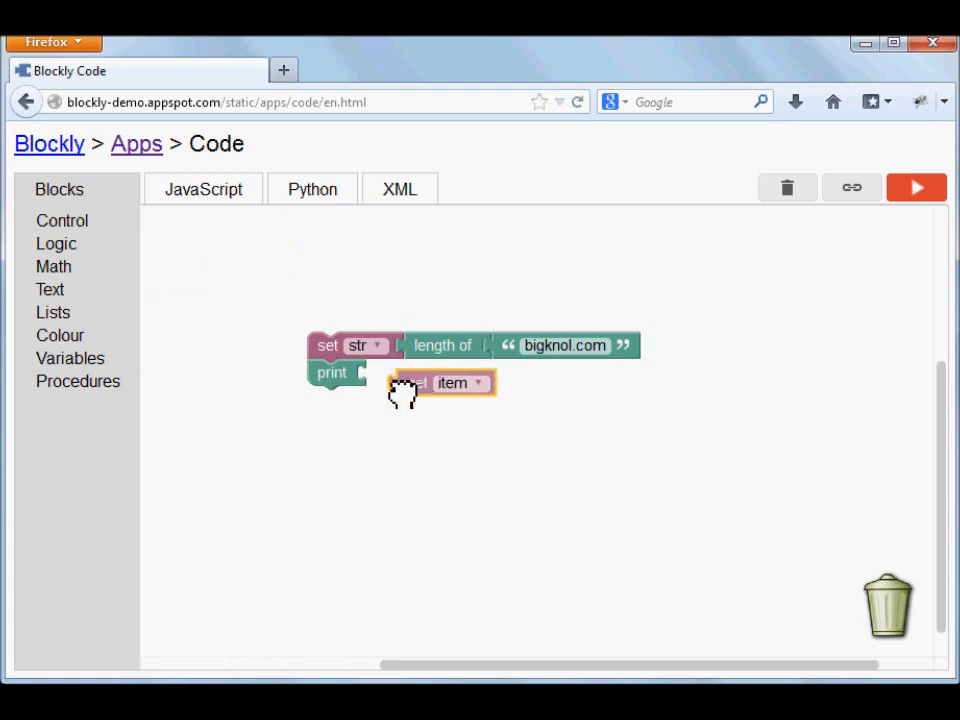
{"action": "left_click_drag", "start_coordinate": [410, 382], "coordinate": [395, 372]}
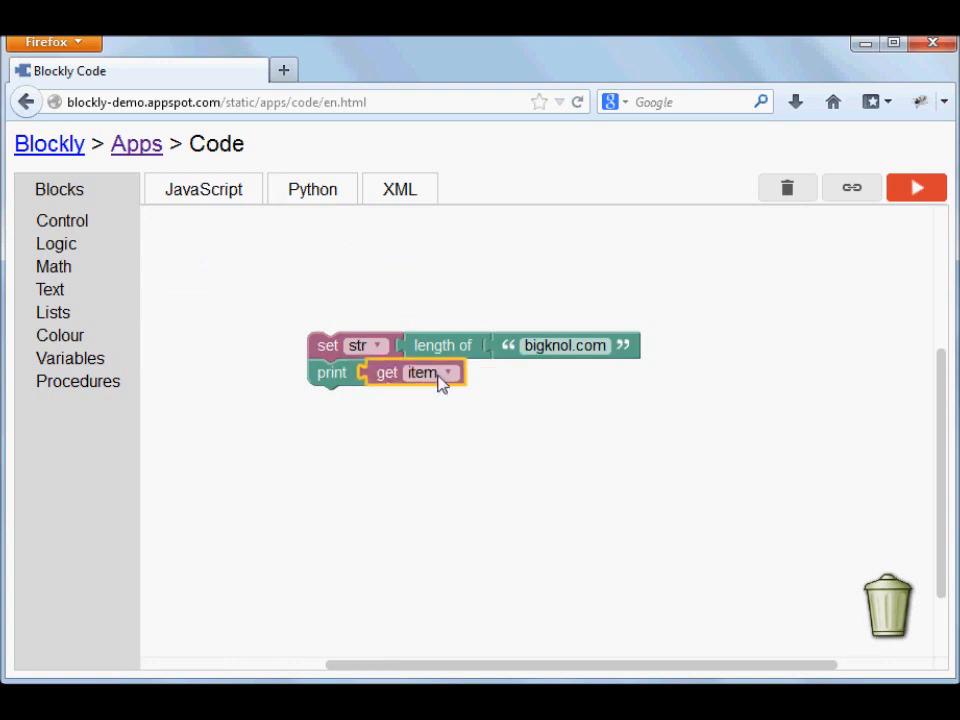
Step: Make the get block read str, run the program, and dismiss the alert showing 11
{"action": "left_click", "coordinate": [448, 372]}
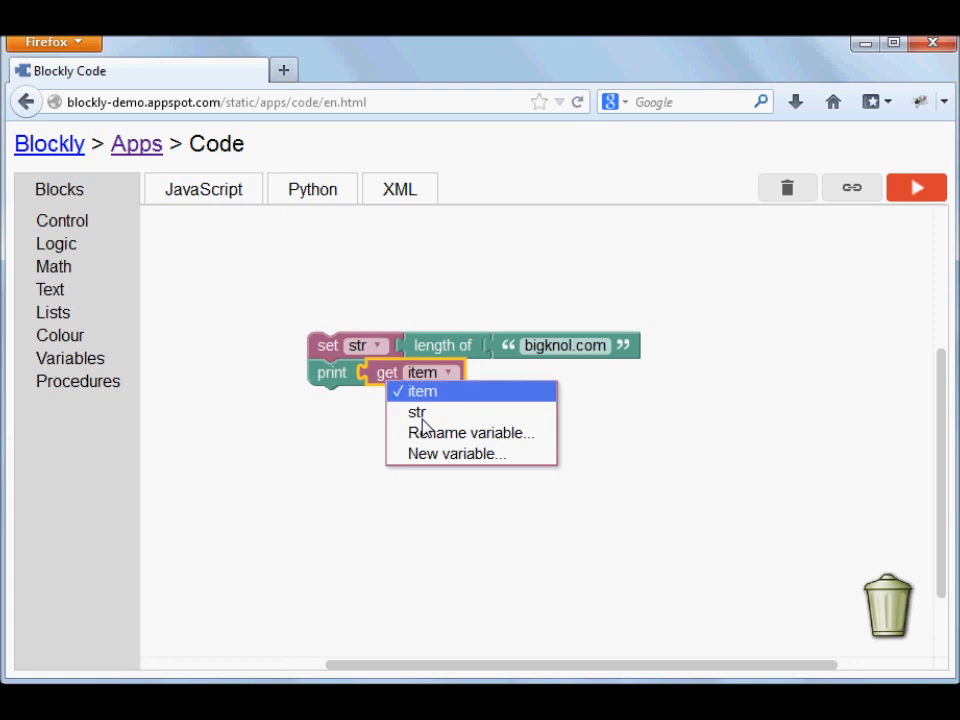
{"action": "left_click", "coordinate": [417, 412]}
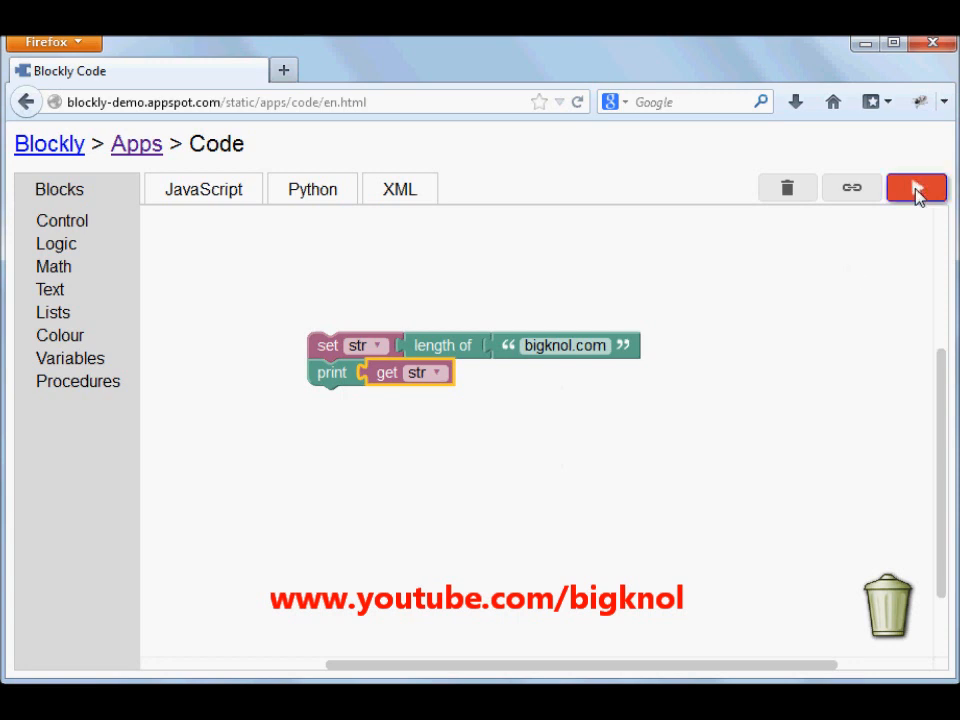
{"action": "left_click", "coordinate": [915, 188]}
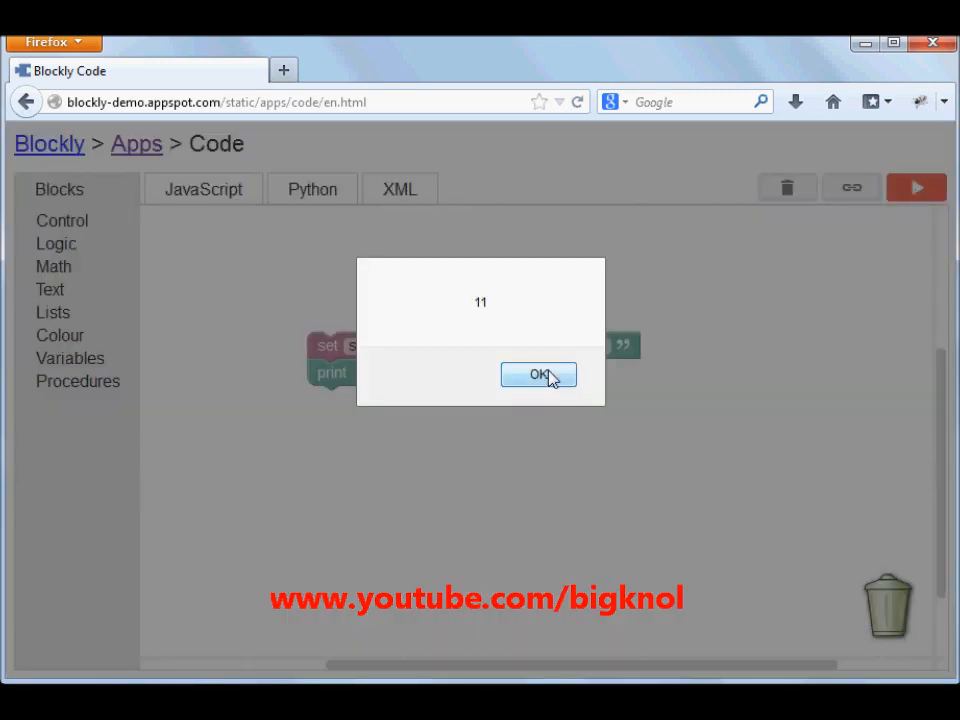
{"action": "left_click", "coordinate": [538, 374]}
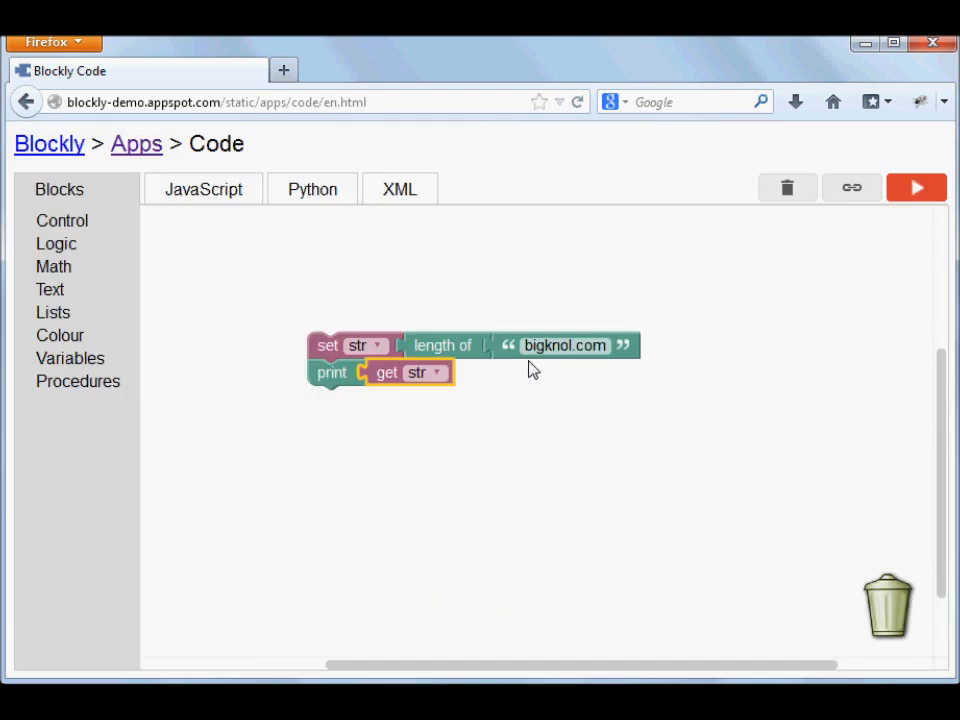